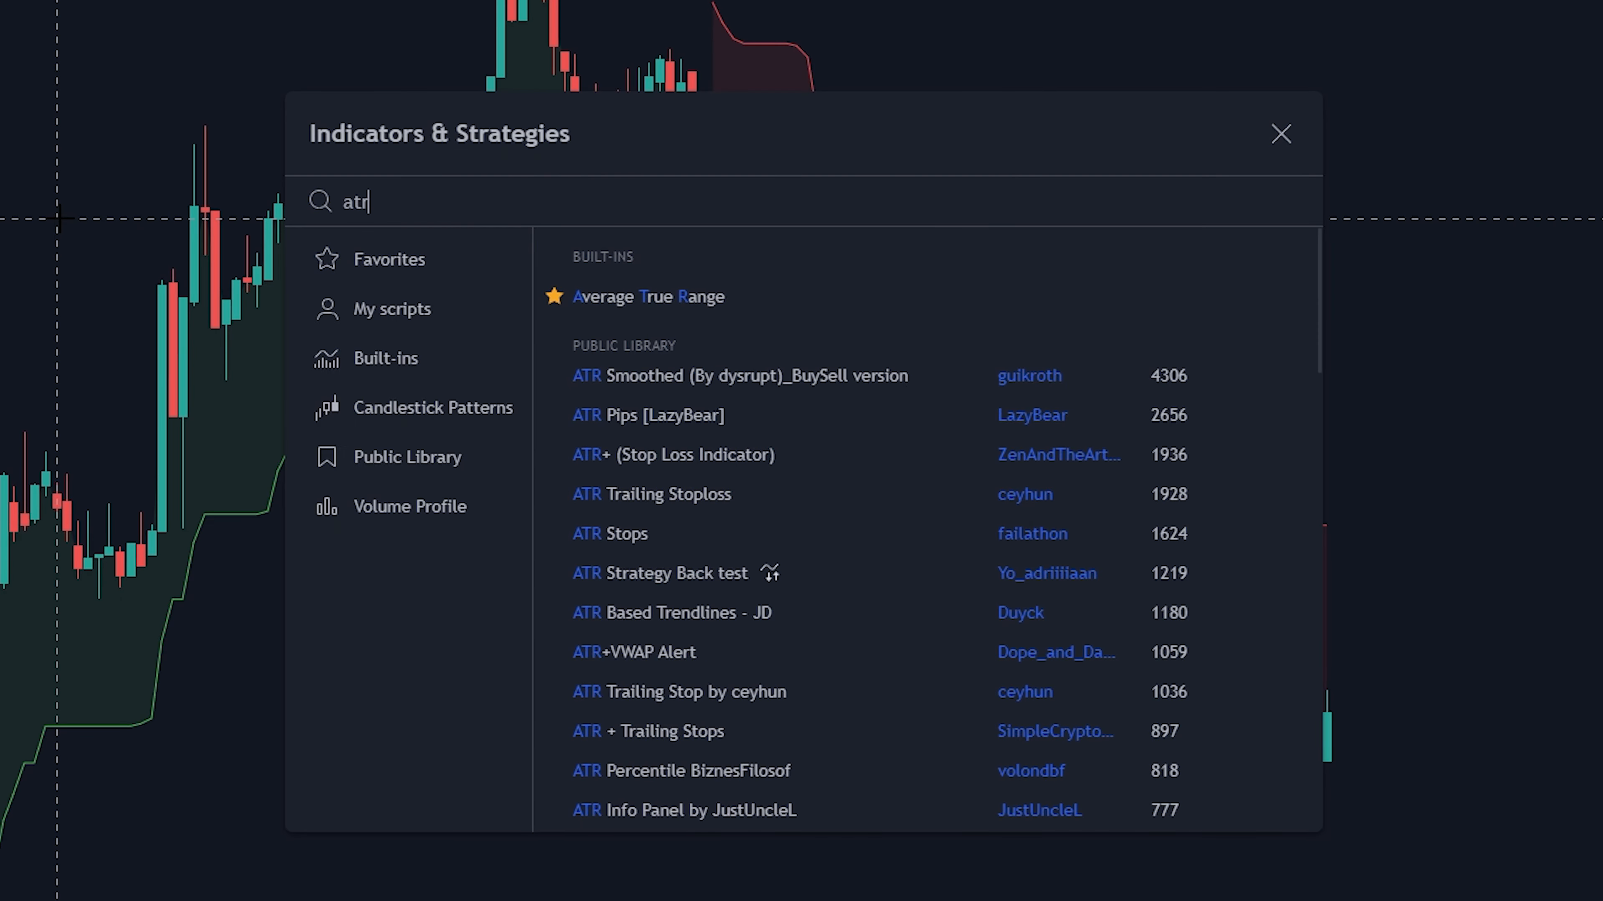
- Reopen the Indicators & Strategies browser with an empty search over the ETHUSD chart
left_click(661, 296)
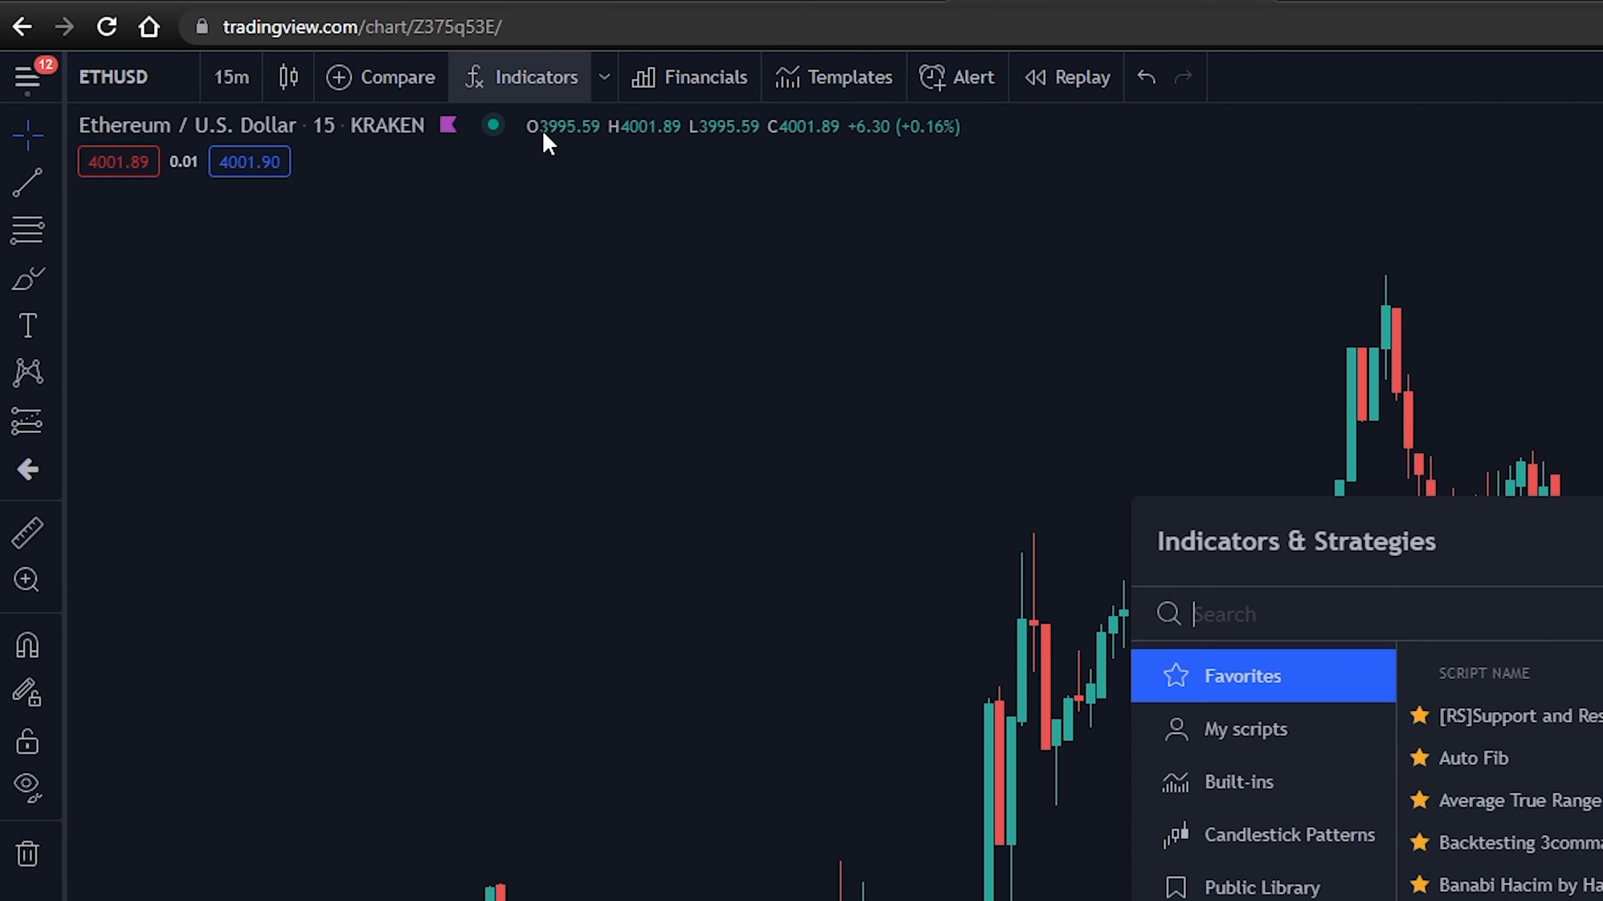
- Search 'supertrend' and add the starred community SuperTrend script to the chart
type("supertrend")
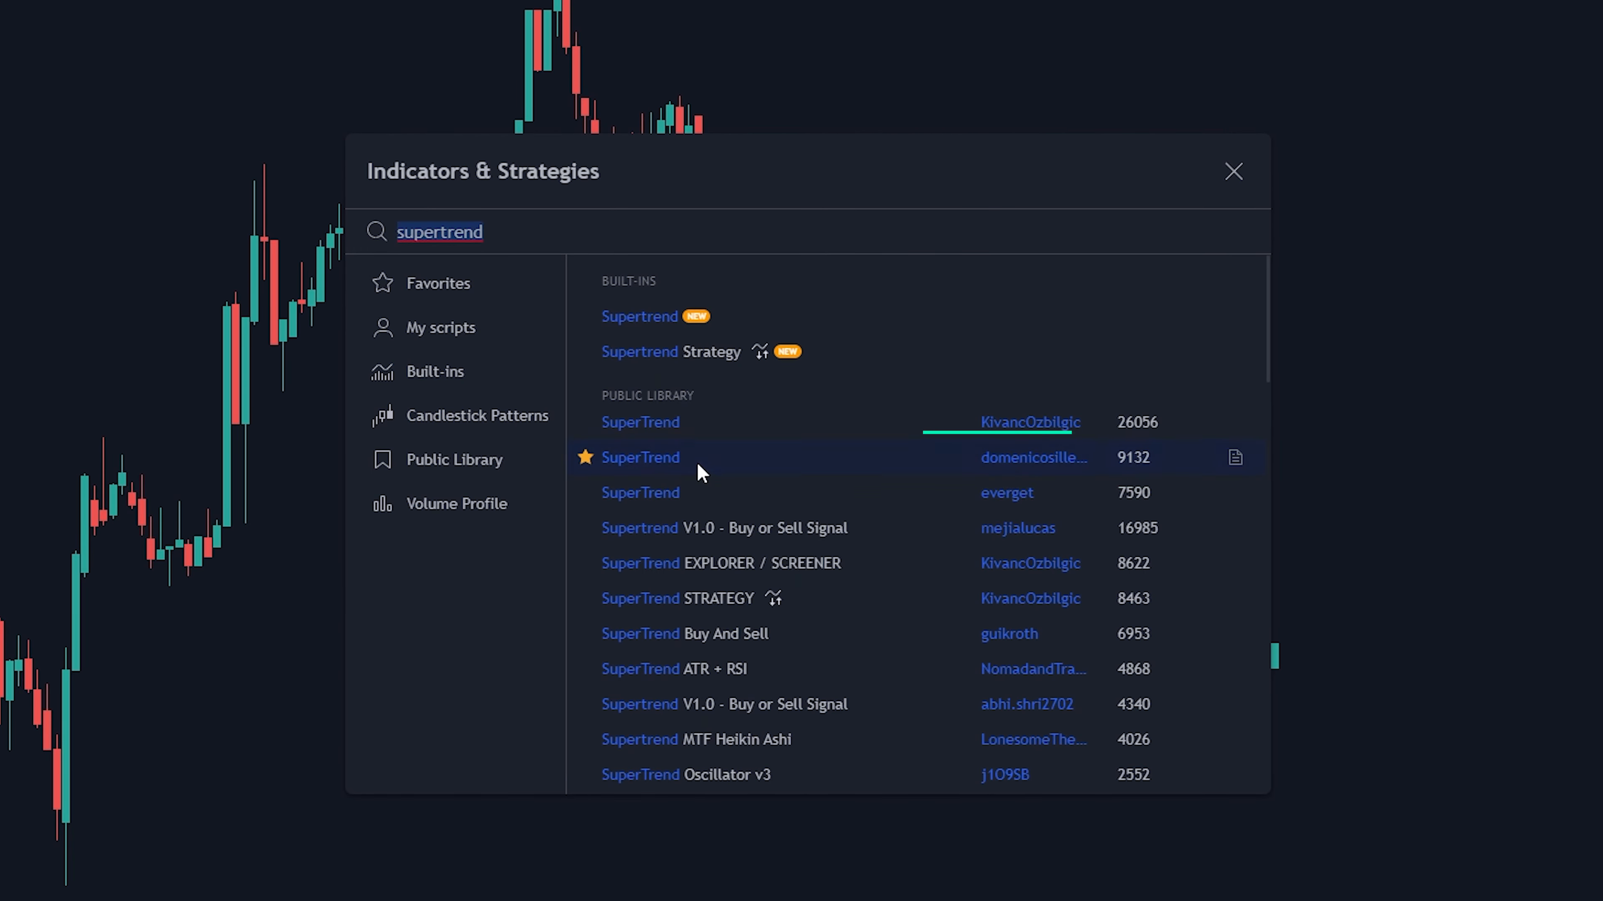
left_click(640, 457)
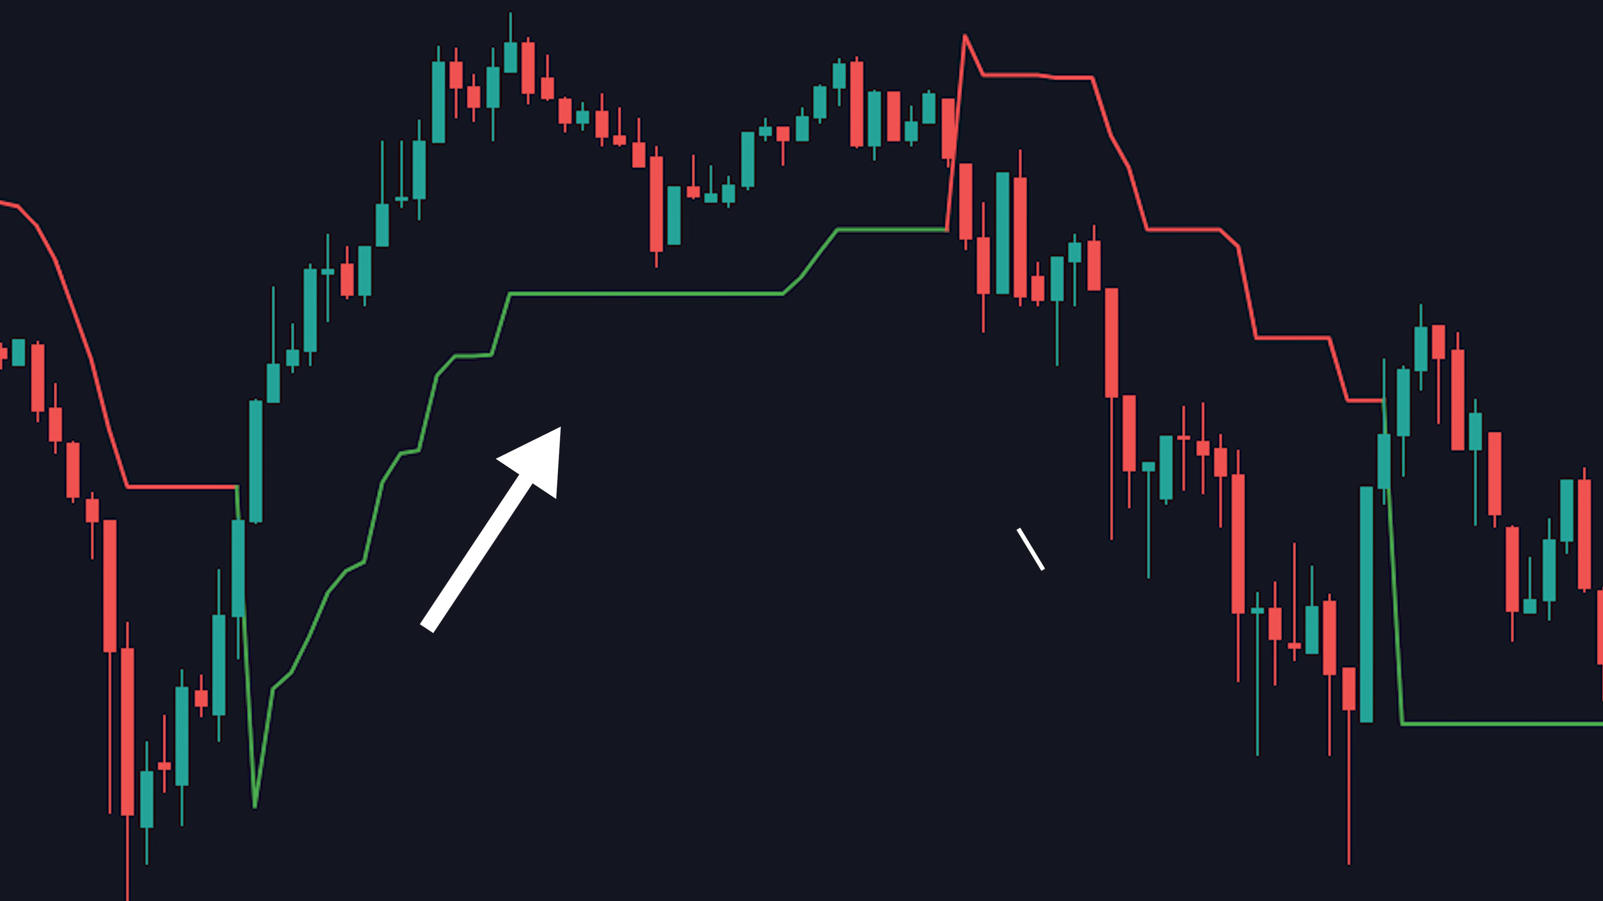
scroll("right", 3)
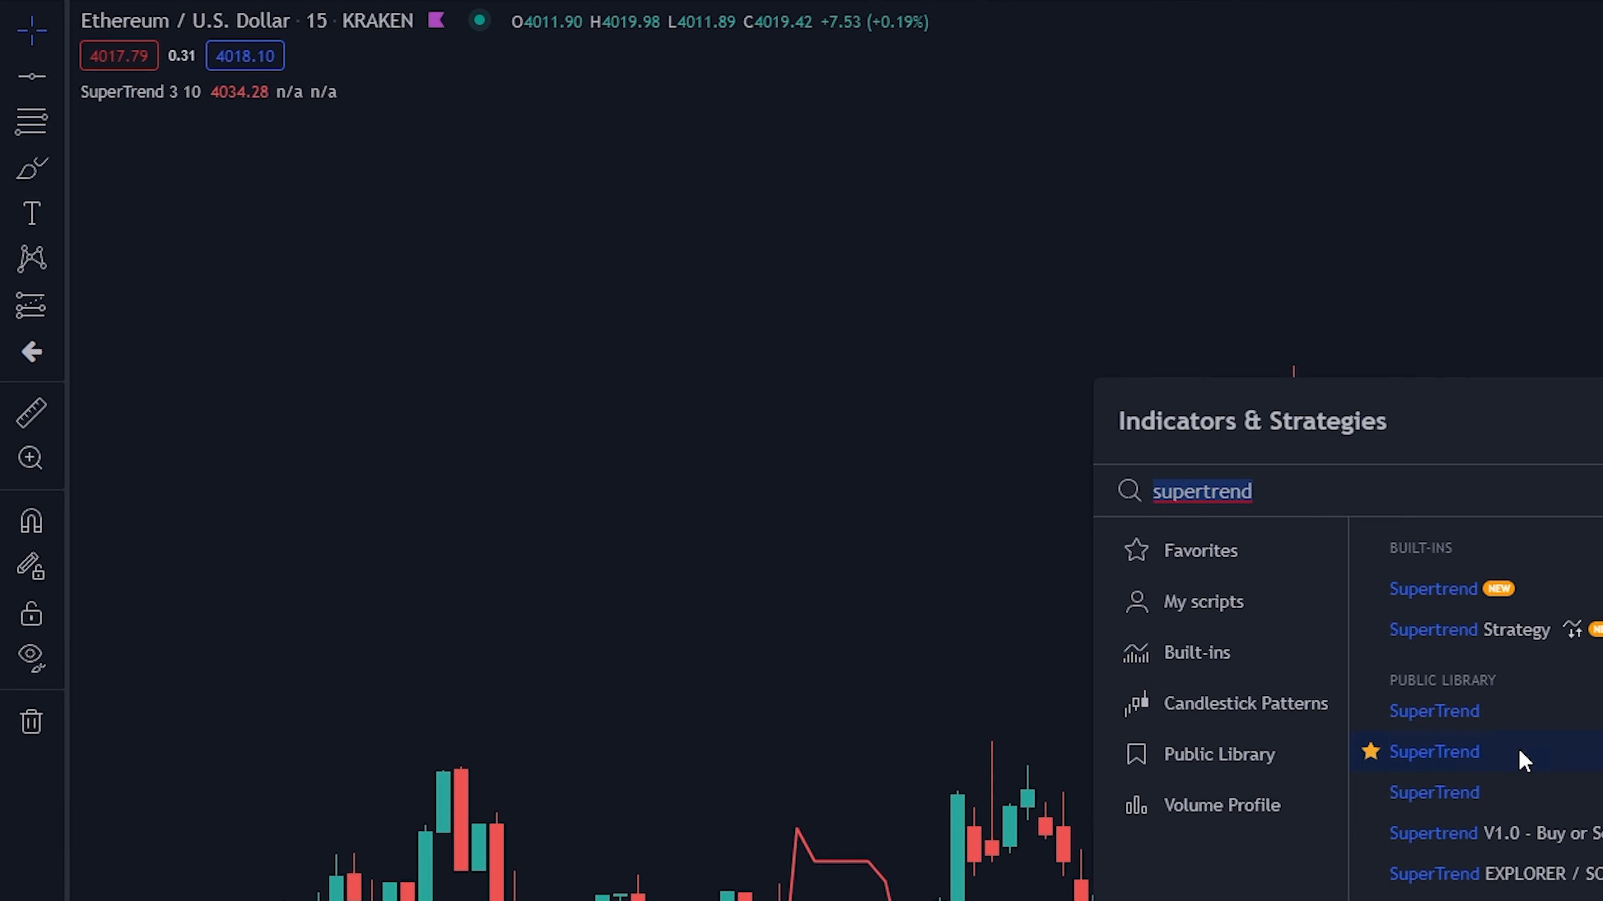
- Add two more SuperTrend copies and retune the first to Factor 2, Period 11
left_click(1433, 751)
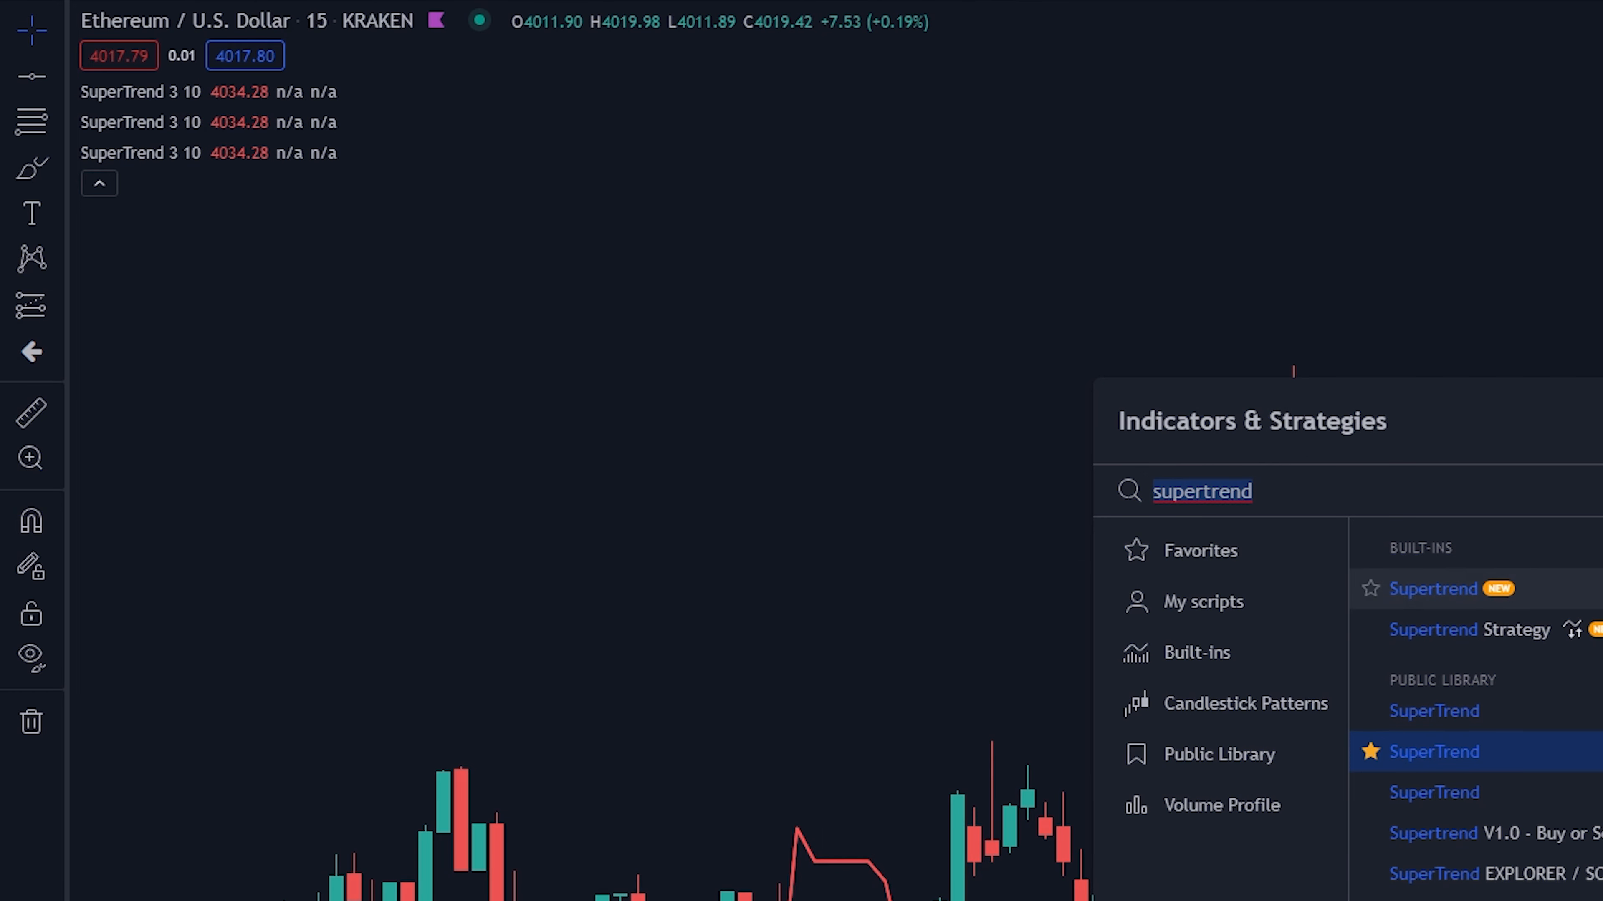
left_click(1434, 752)
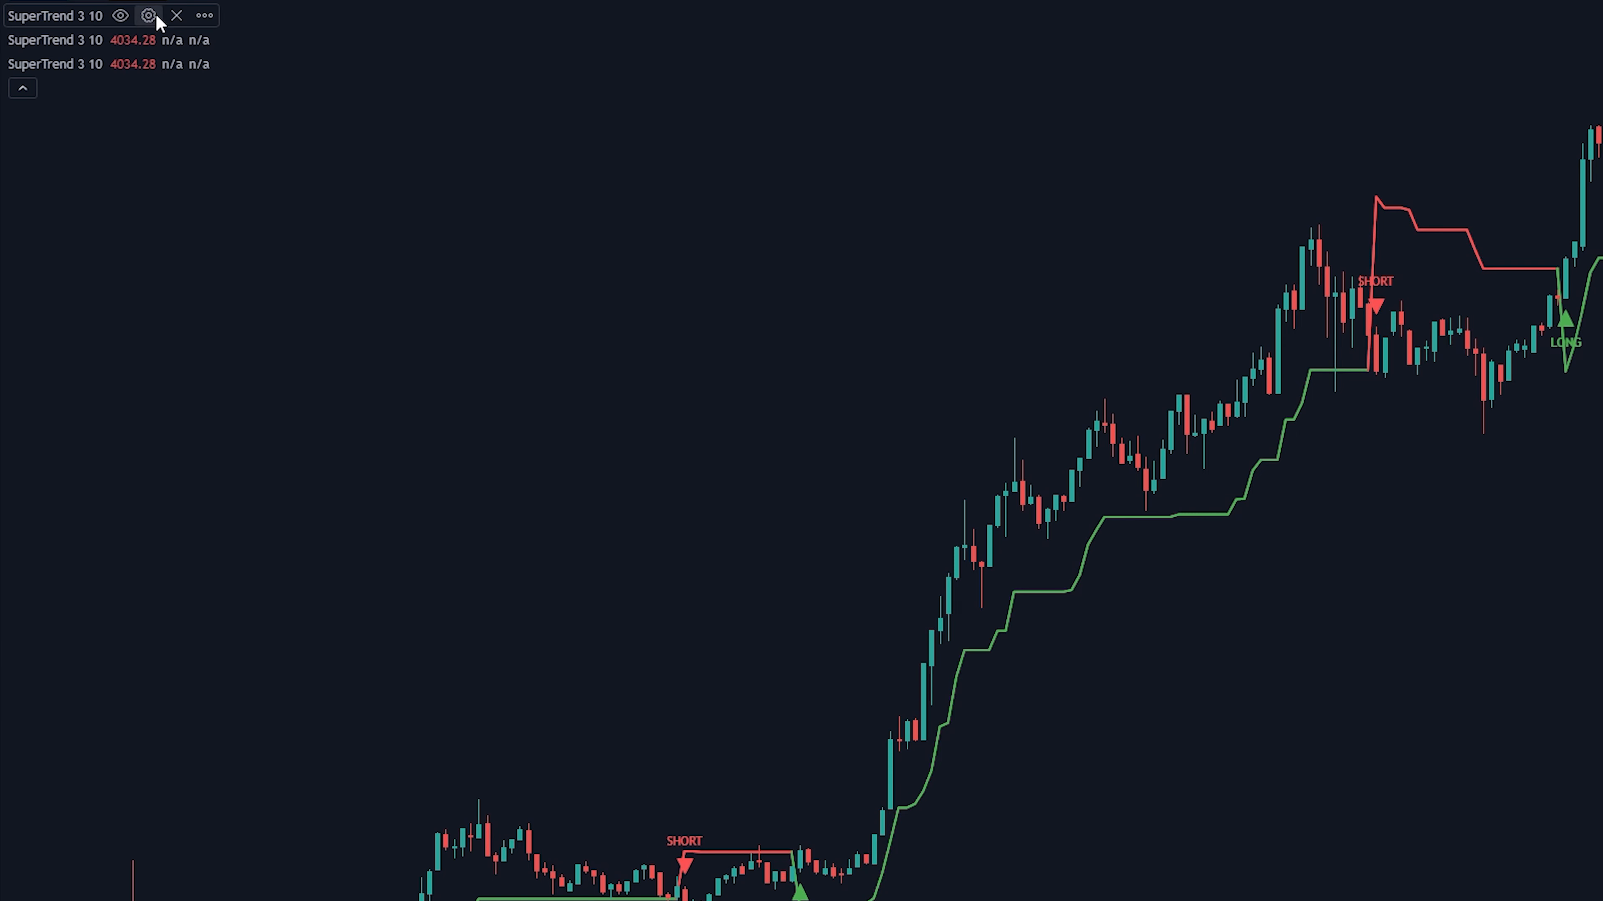
left_click(146, 14)
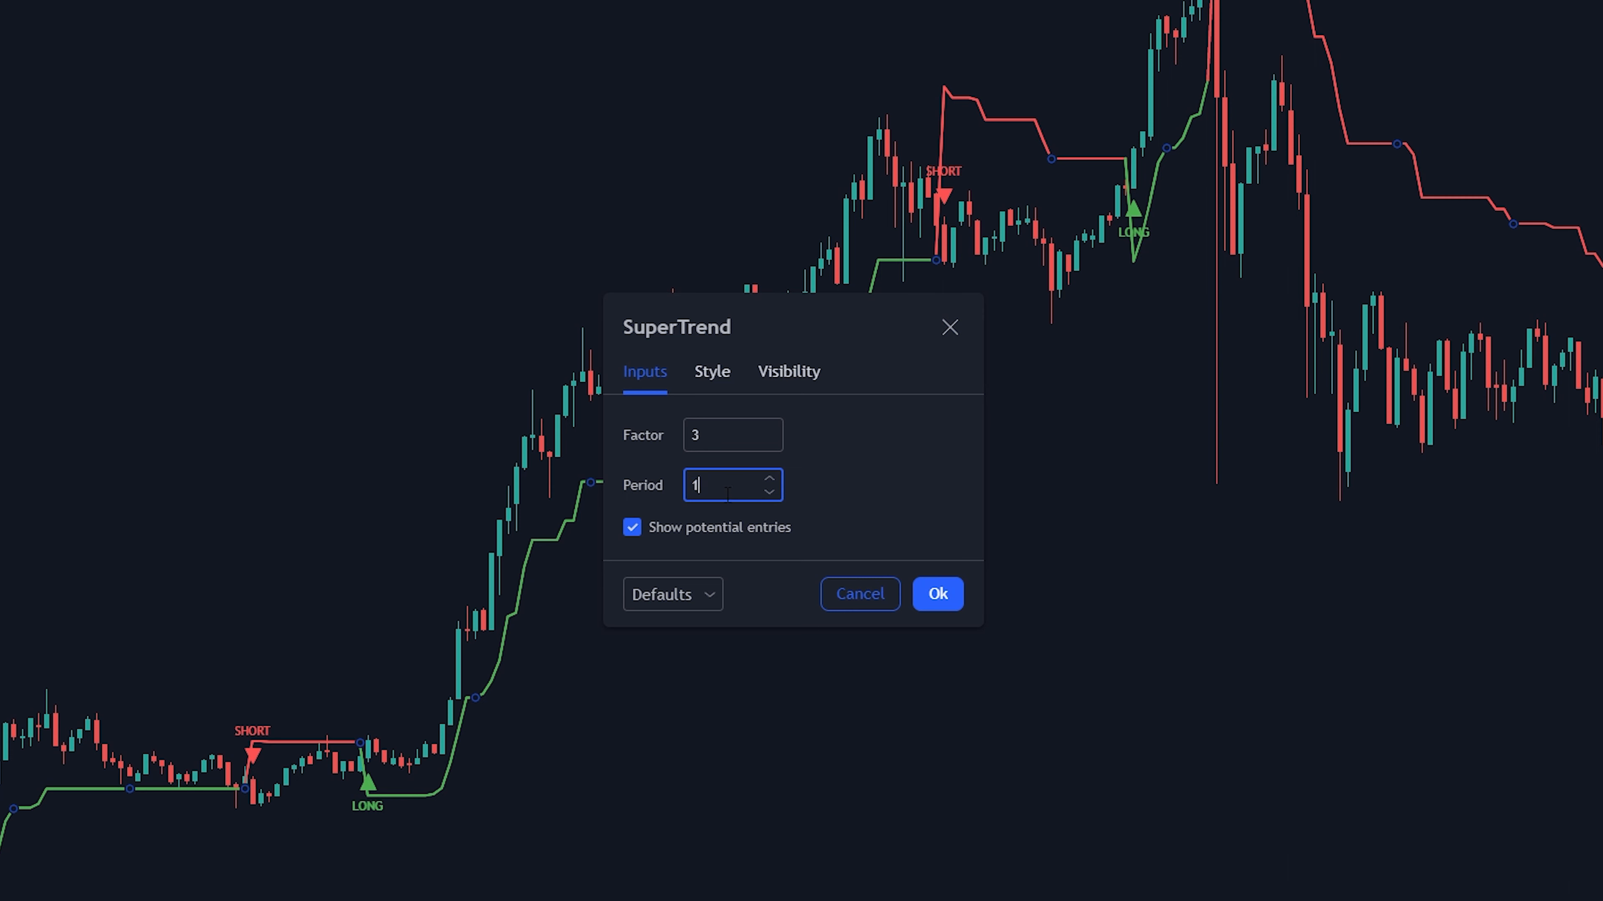
type("2")
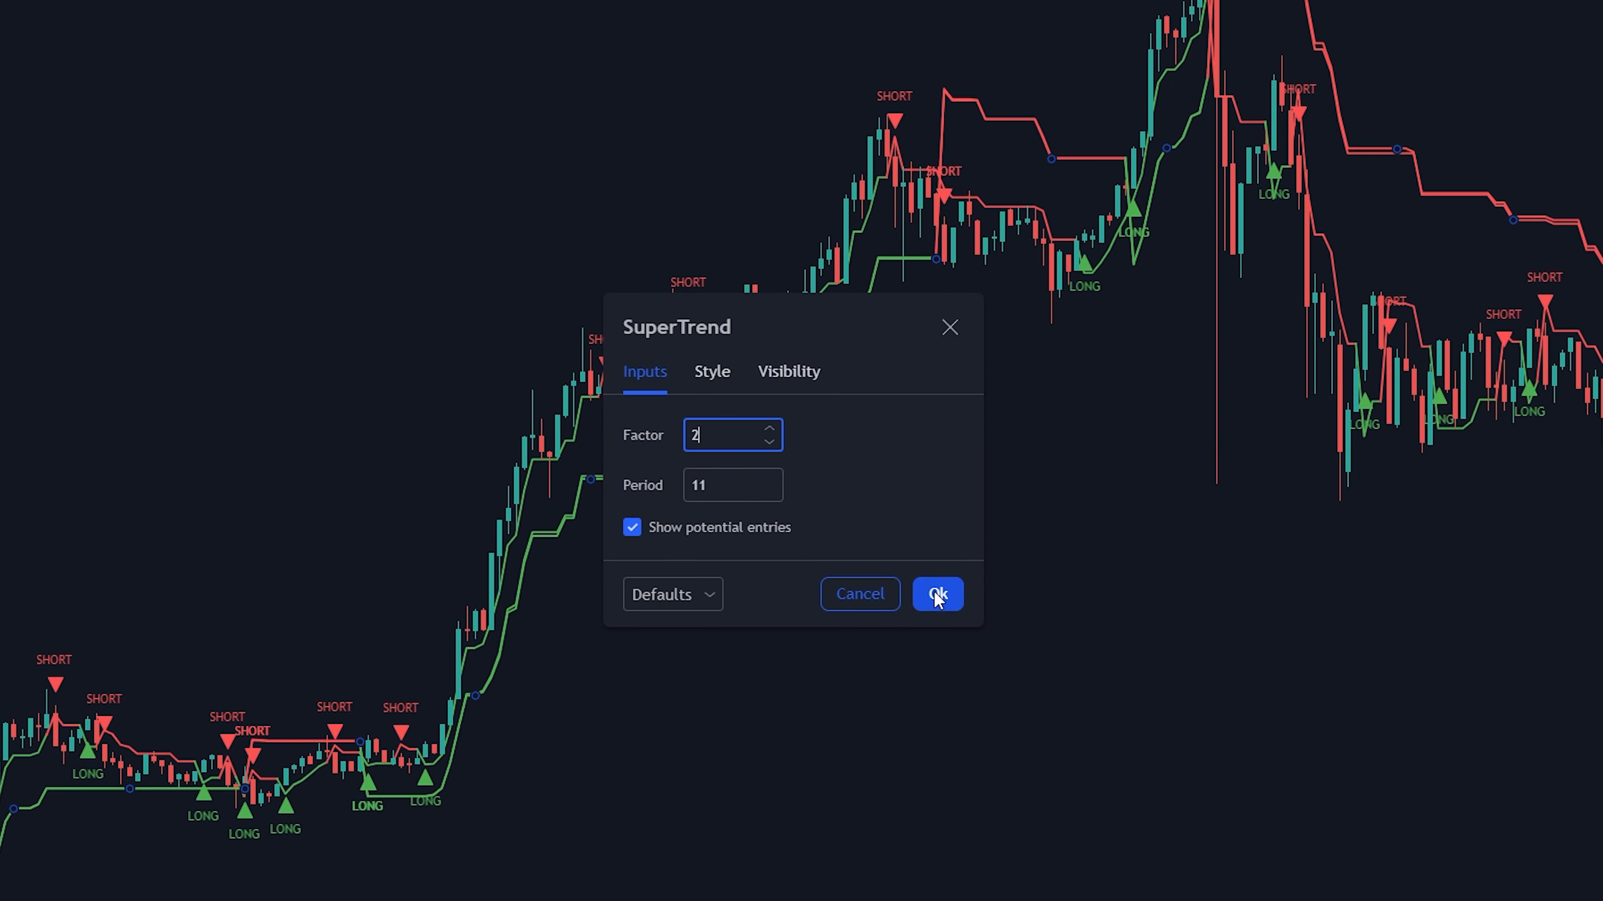
left_click(712, 370)
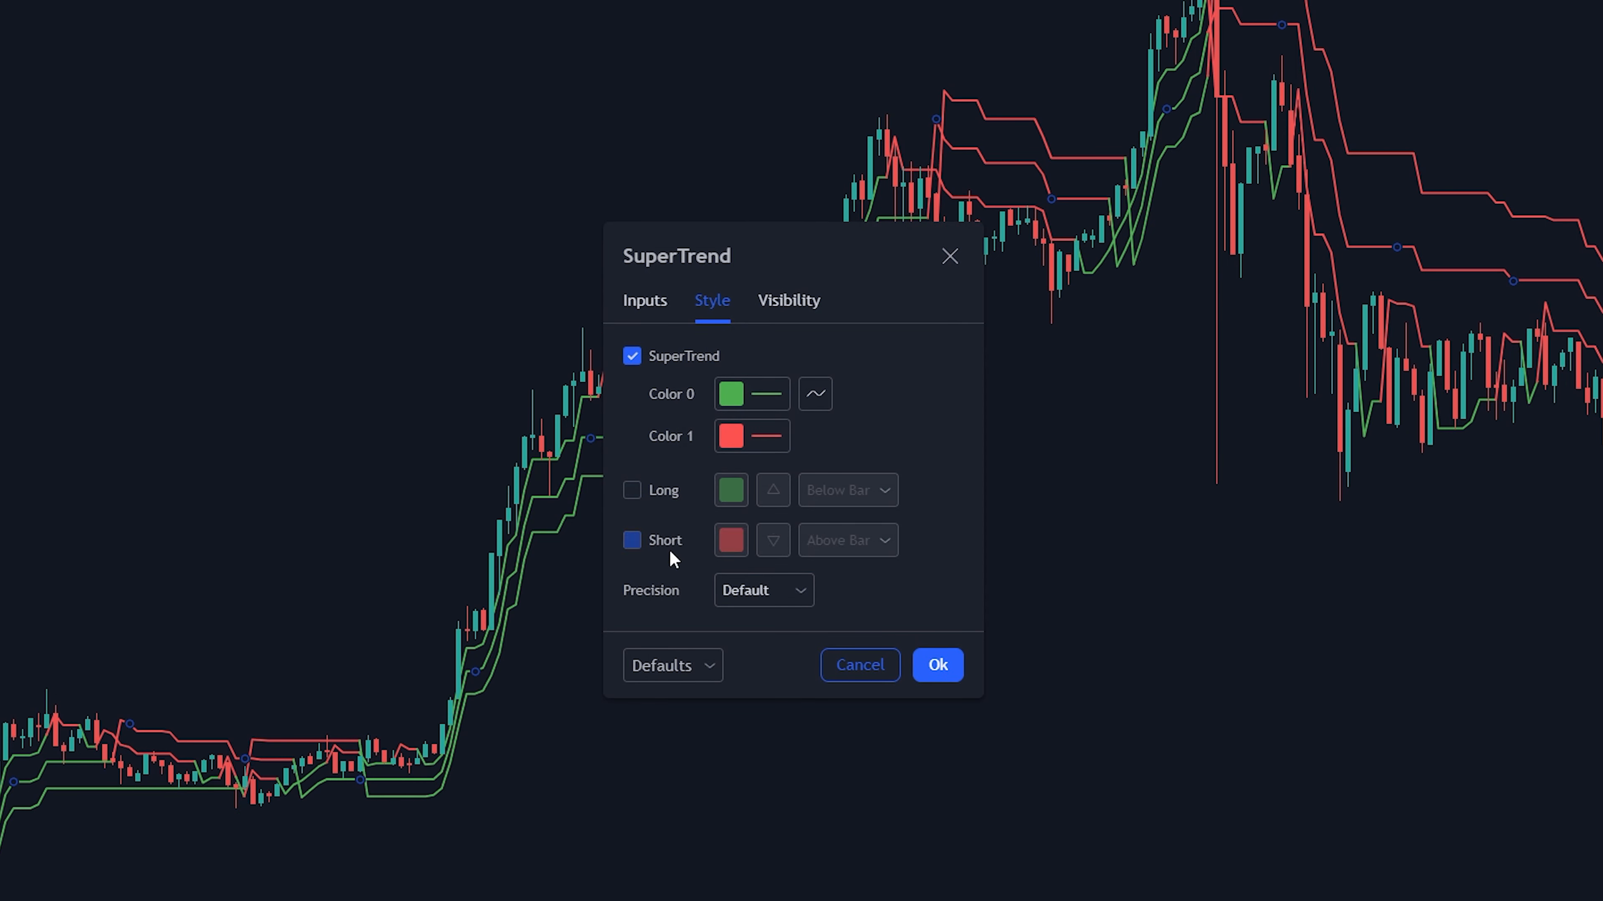
left_click(937, 665)
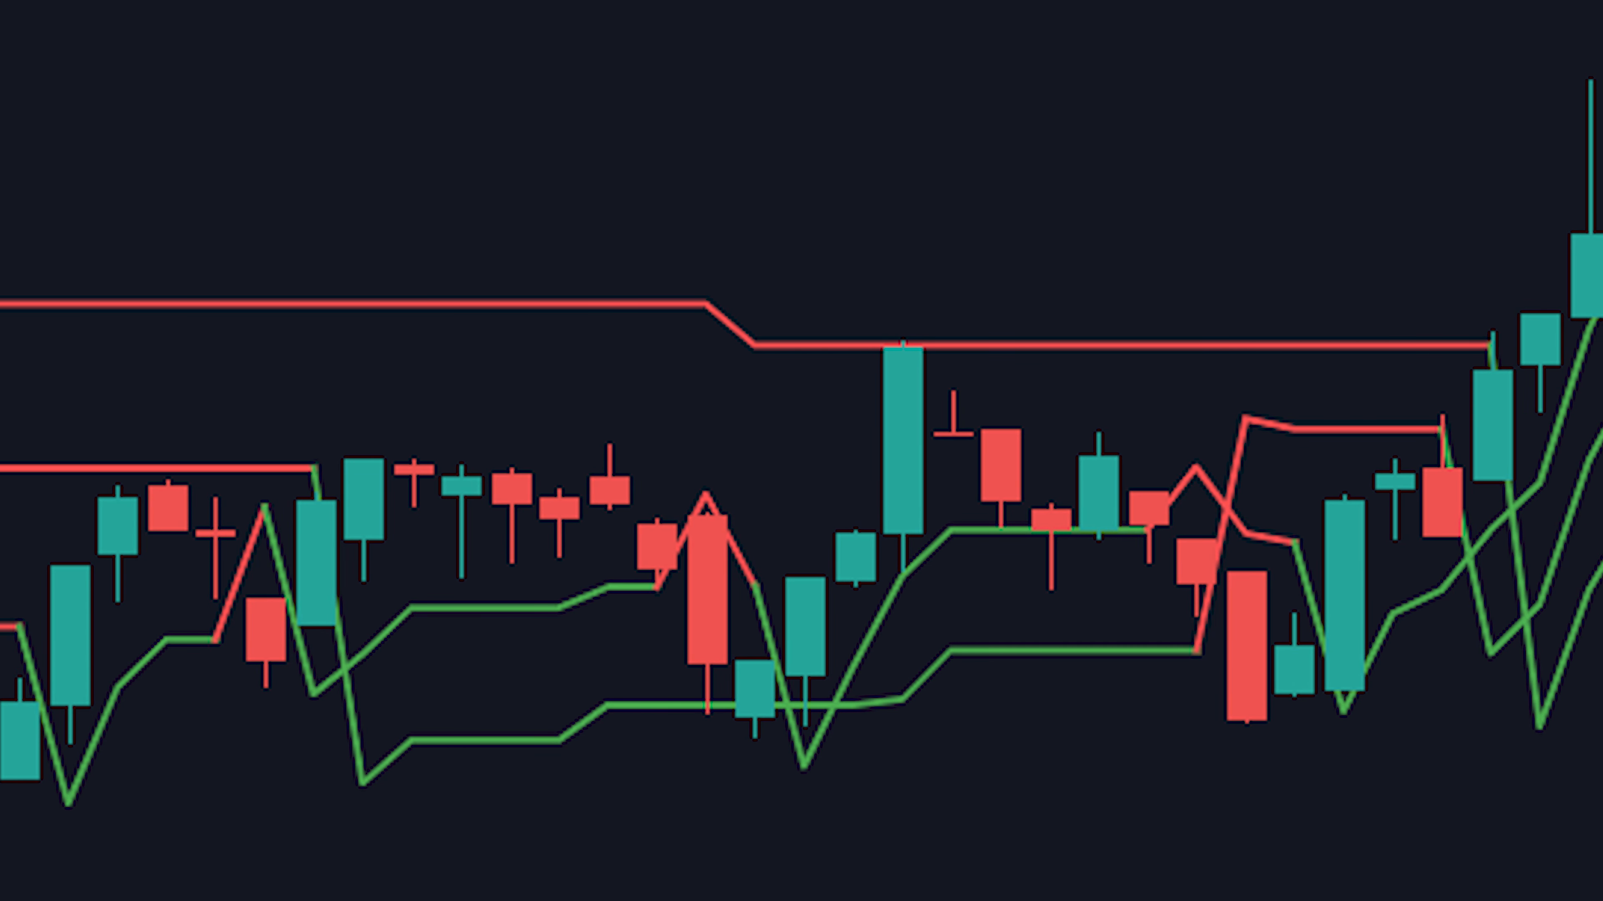
mouse_move(1494, 786)
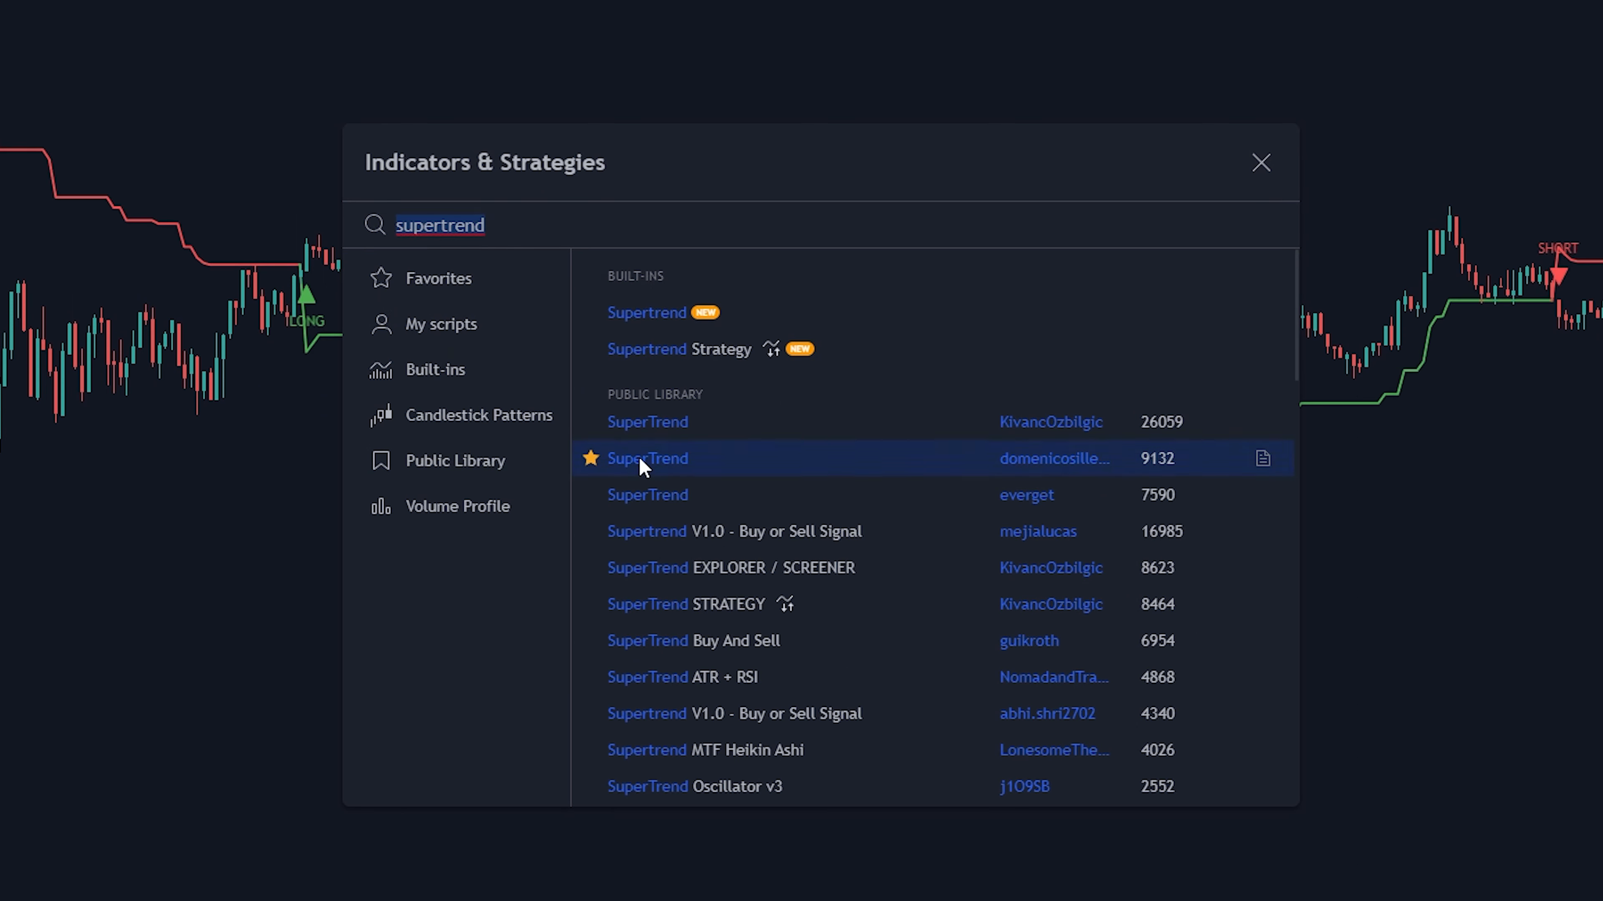
- Add the starred SuperTrend script, then clear the search to show the Favorites list
left_click(438, 278)
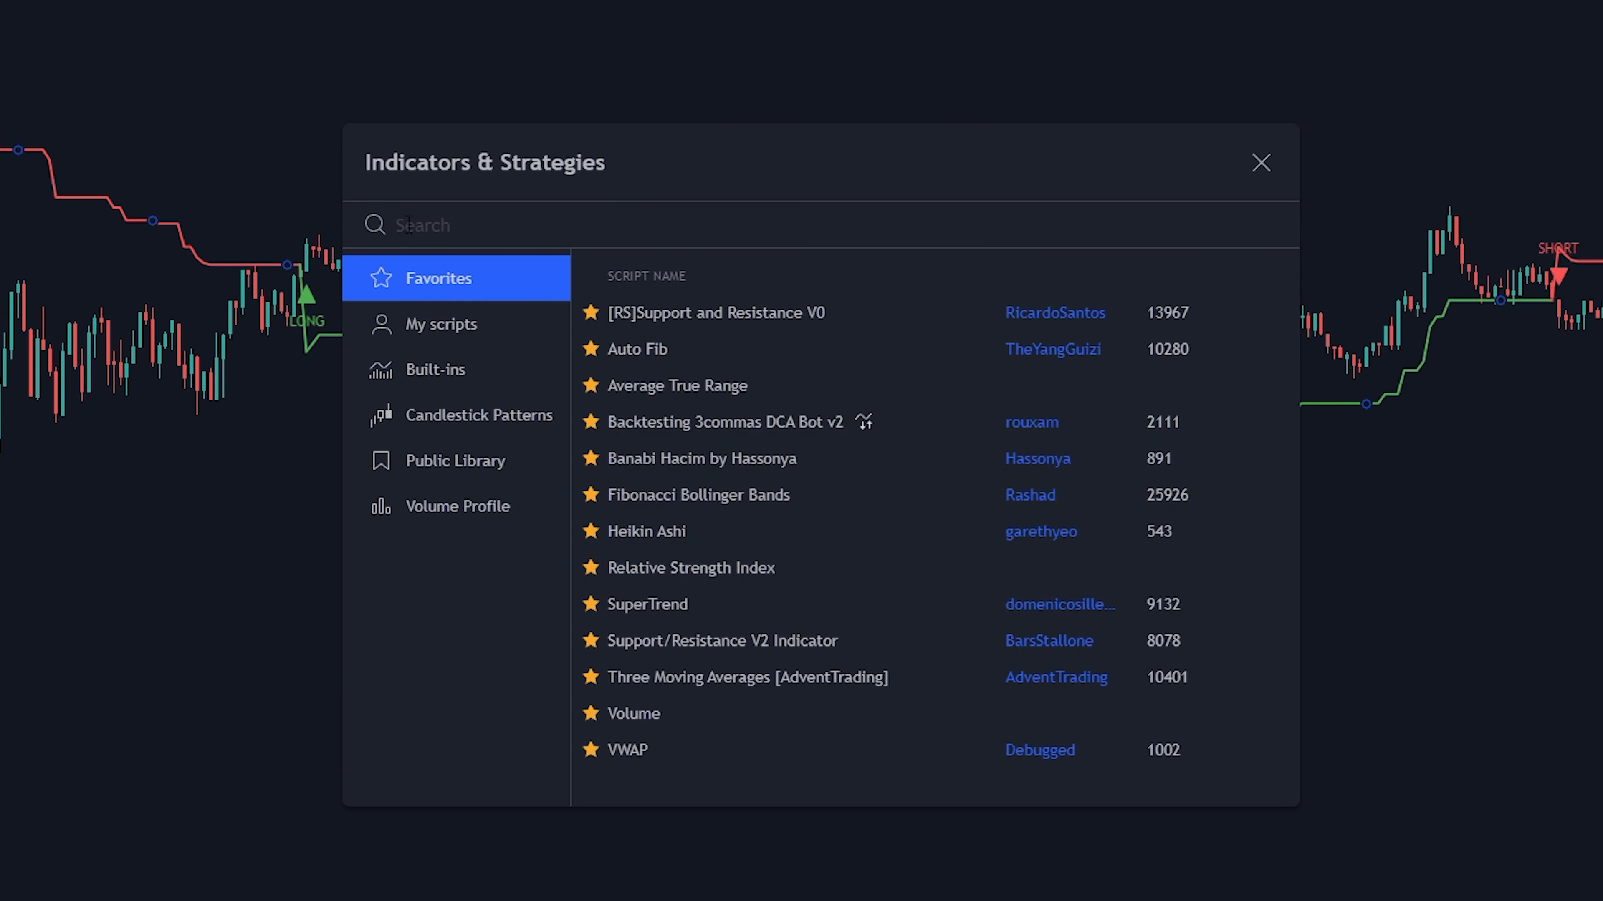
left_click(1261, 163)
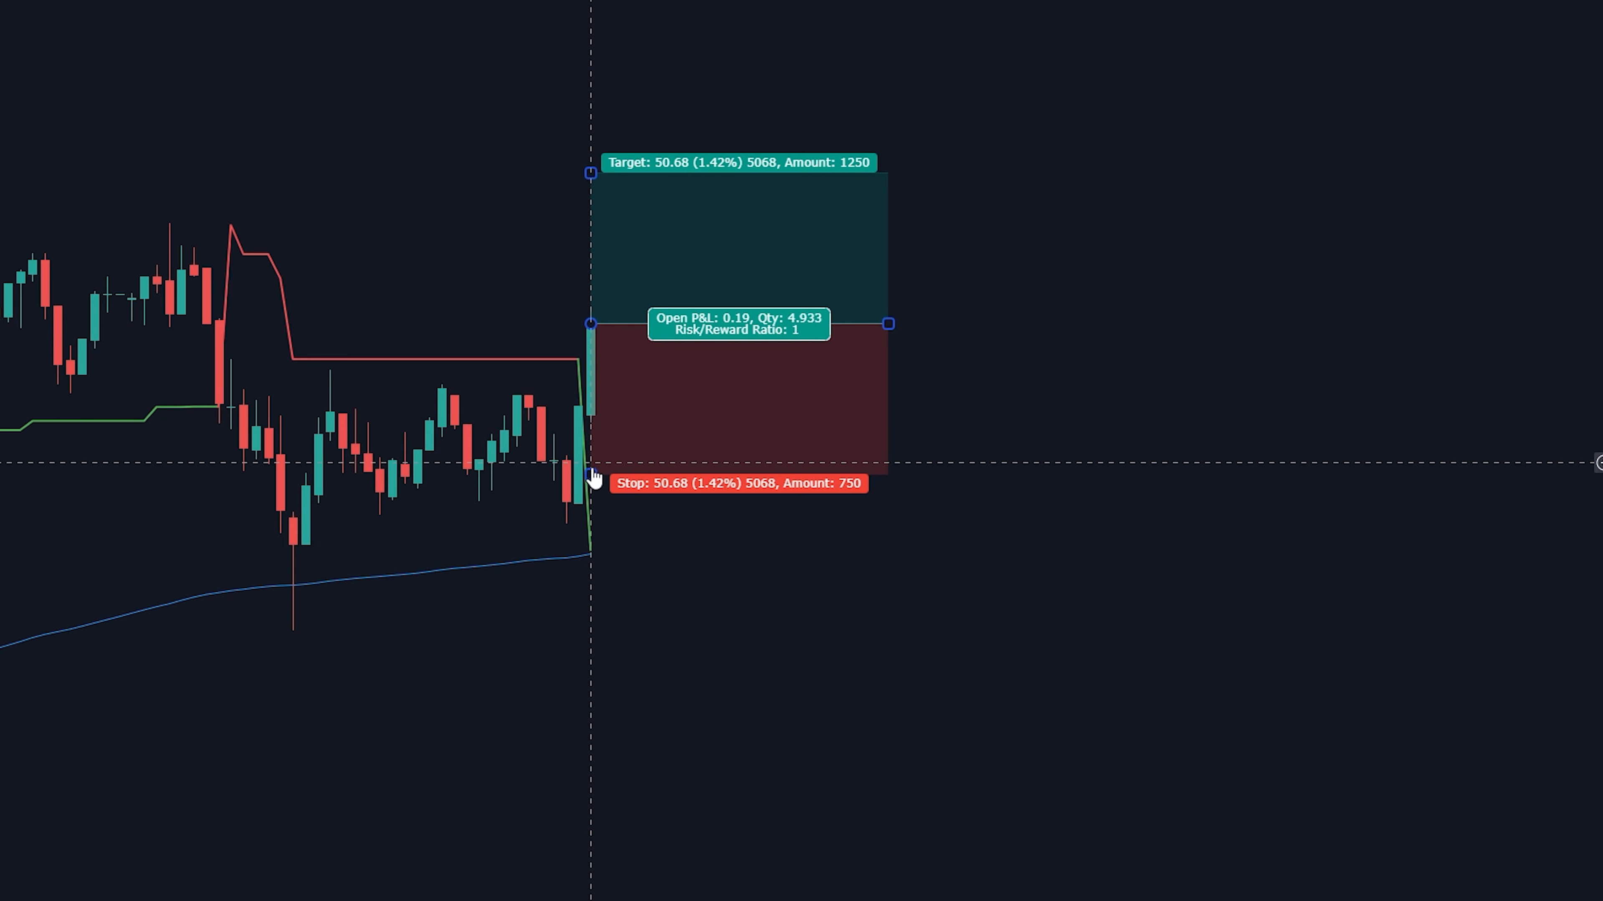
- Move the Long Position tool's stop down to the SuperTrend line for a 1:1 risk/reward
left_click_drag(590, 172, 595, 97)
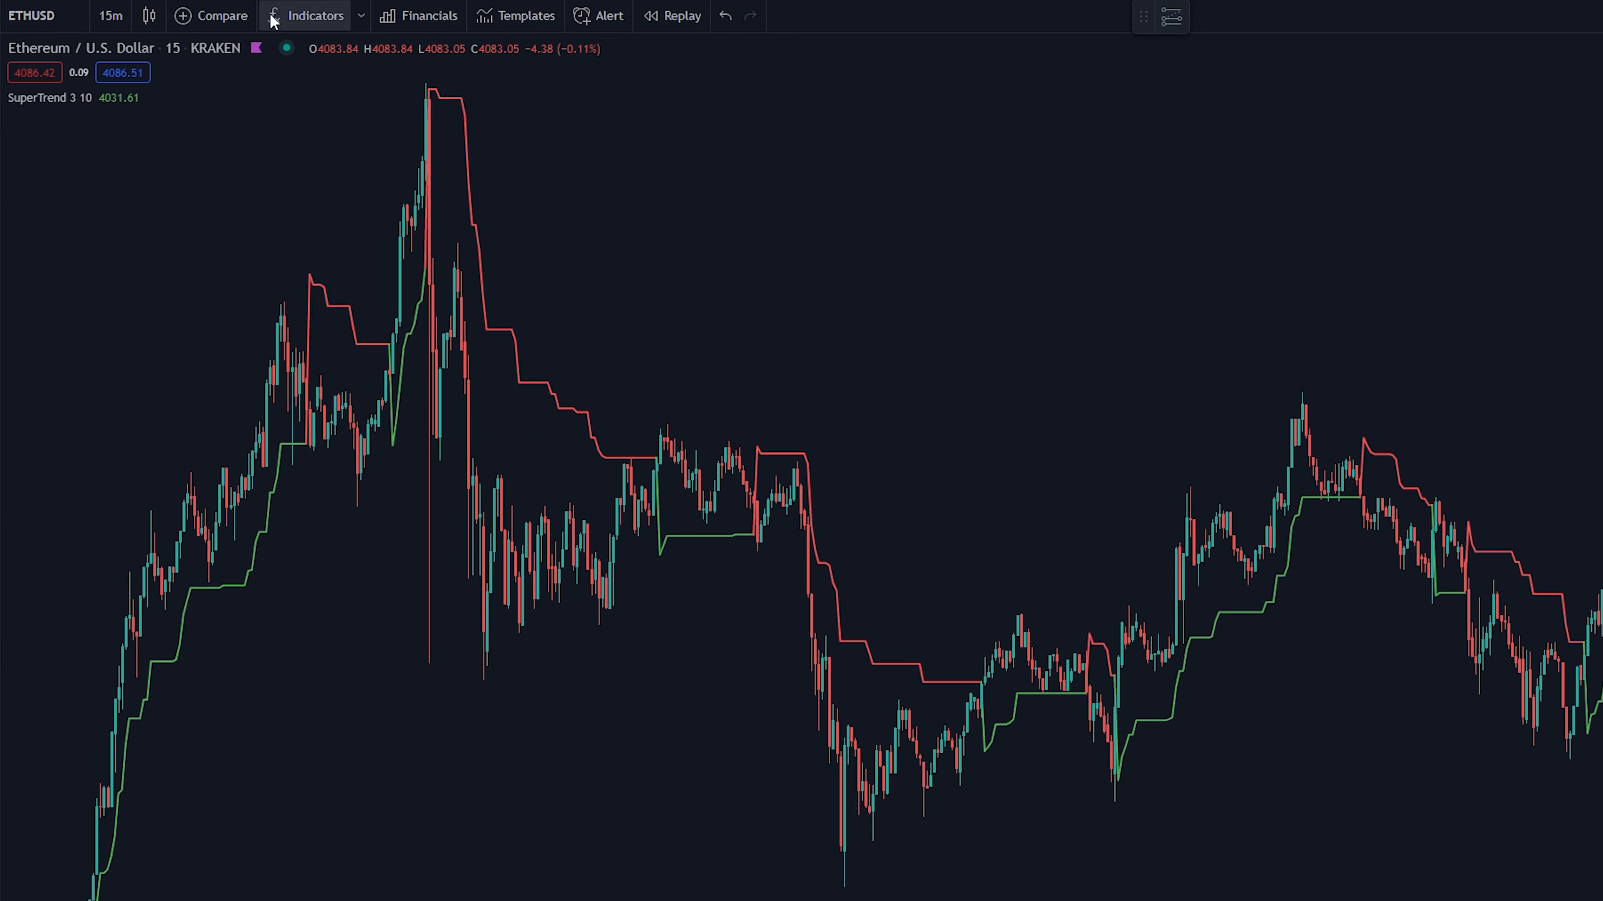
- Add Ichimoku Cloud restyled to show only its shaded background, all lines hidden
left_click(317, 15)
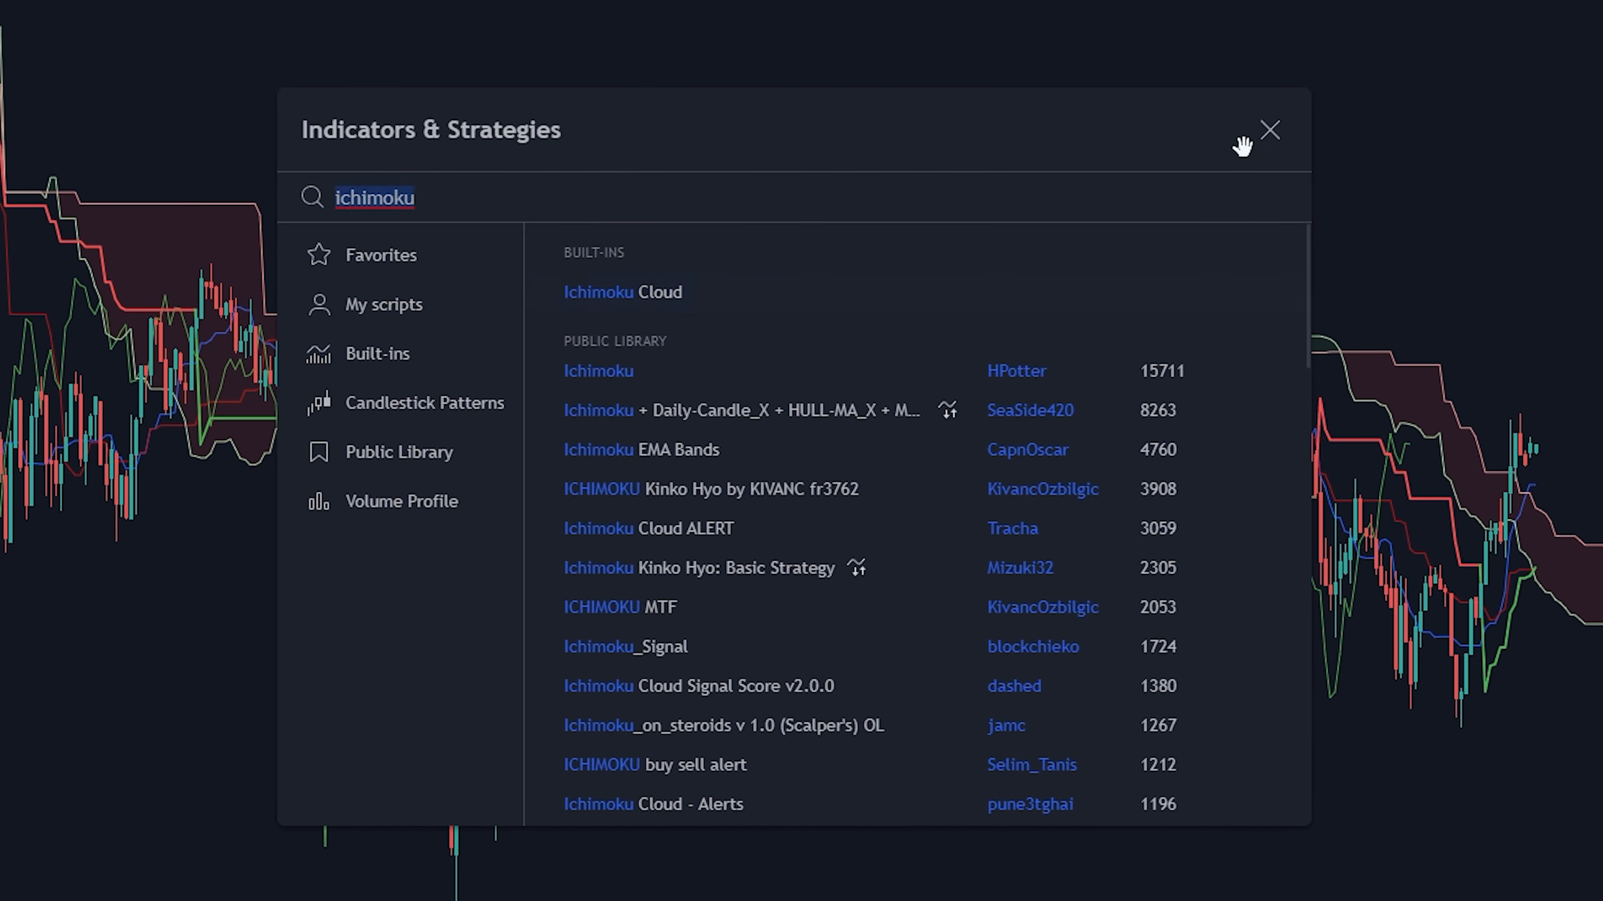
left_click(1269, 131)
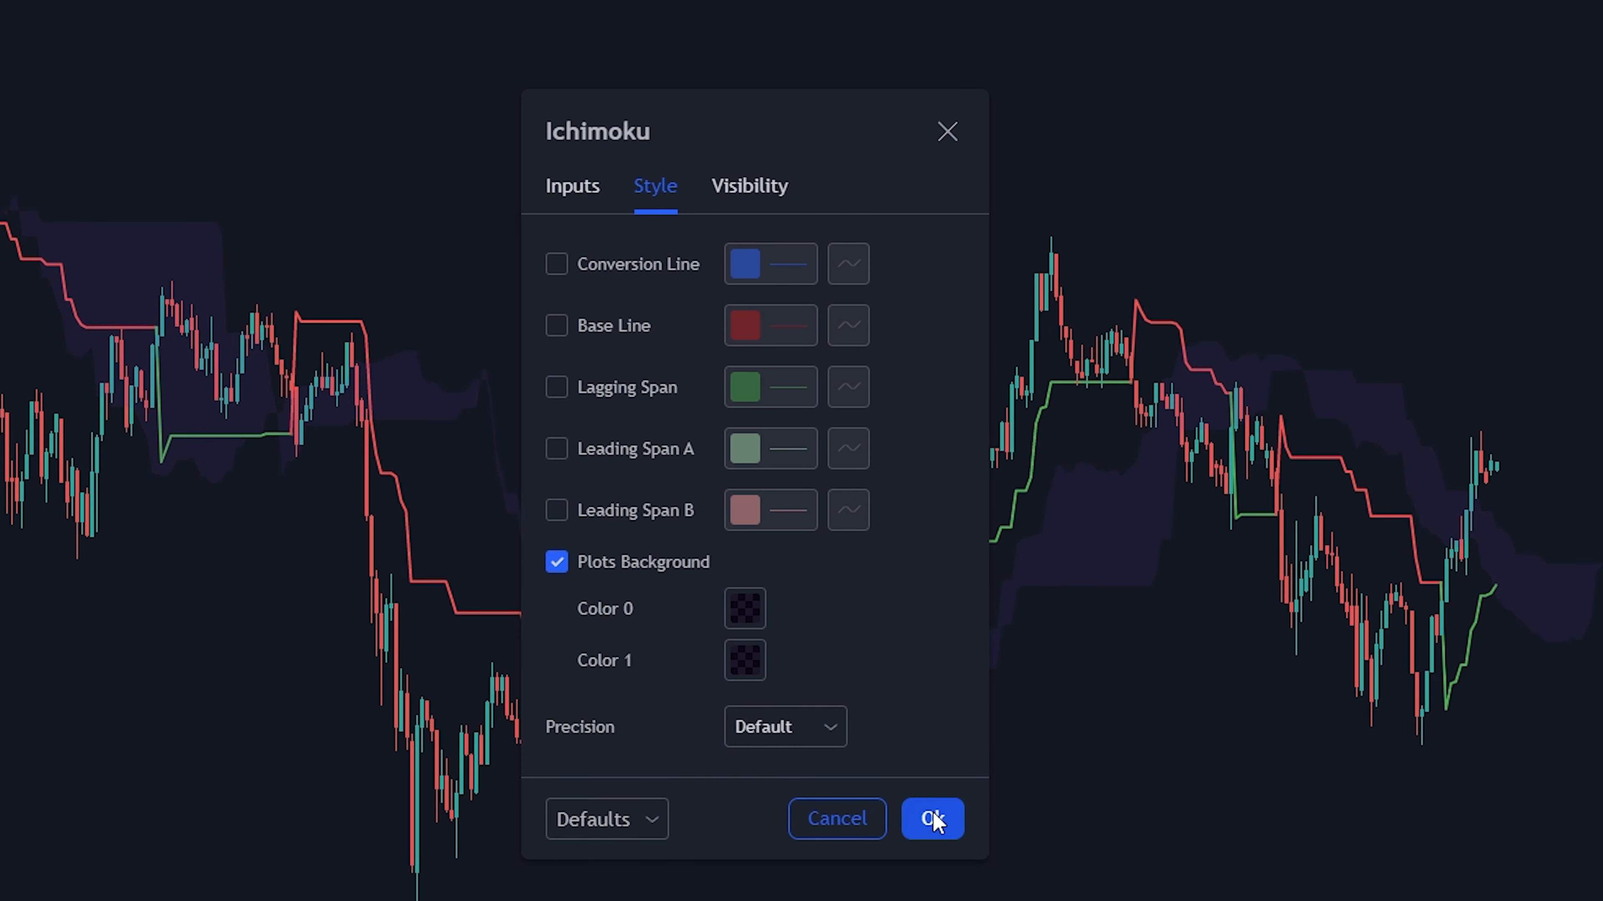
left_click(932, 819)
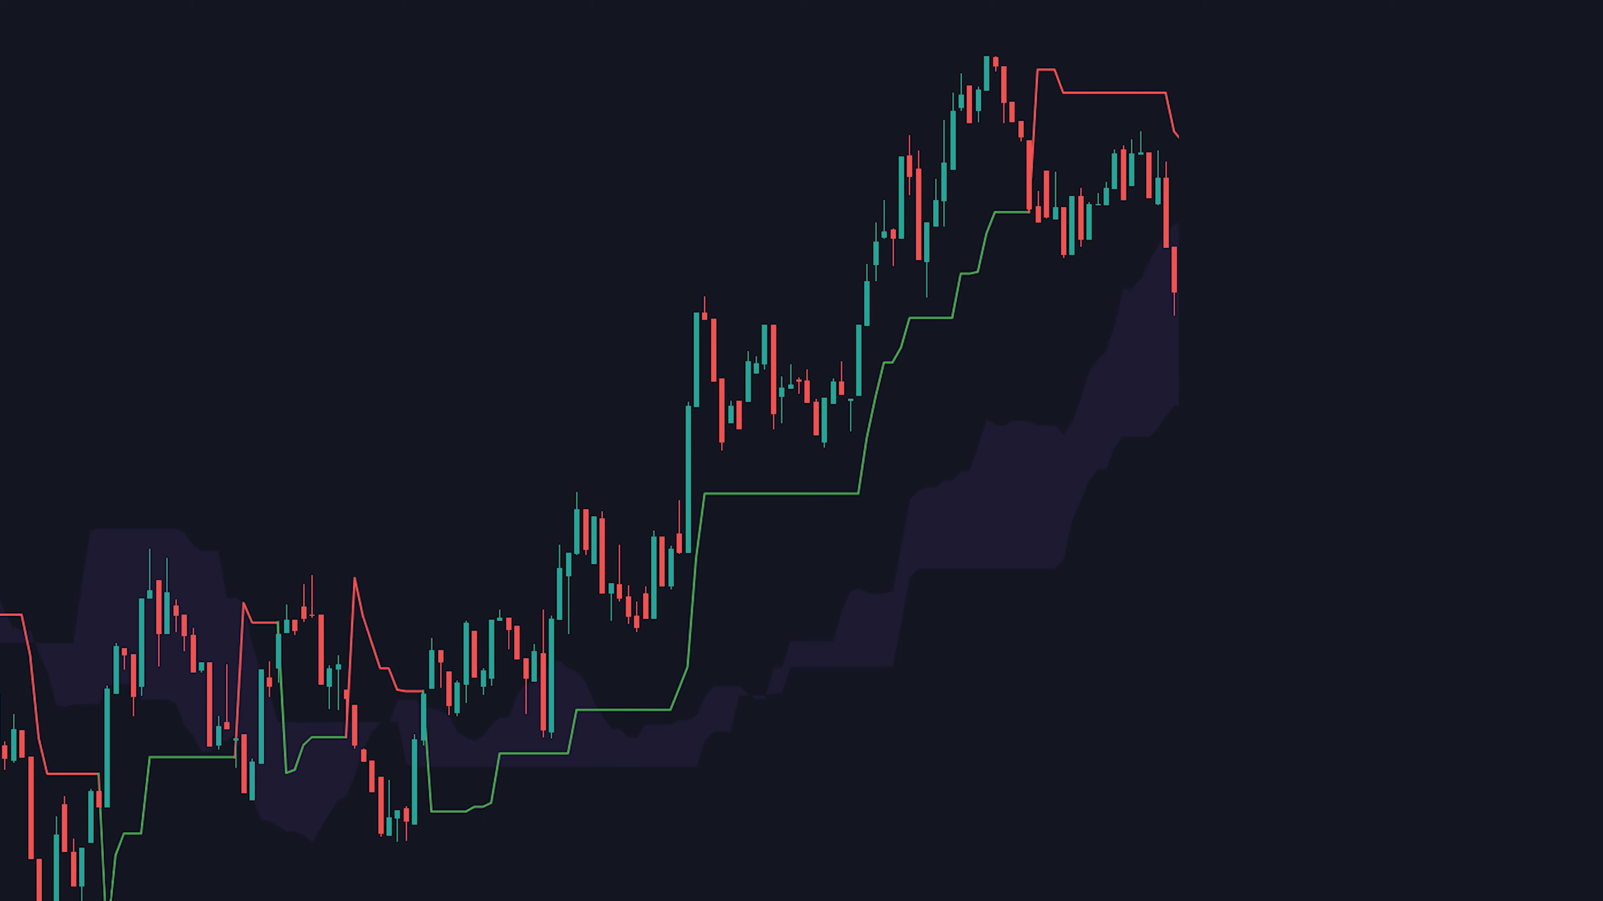
scroll("left", 3)
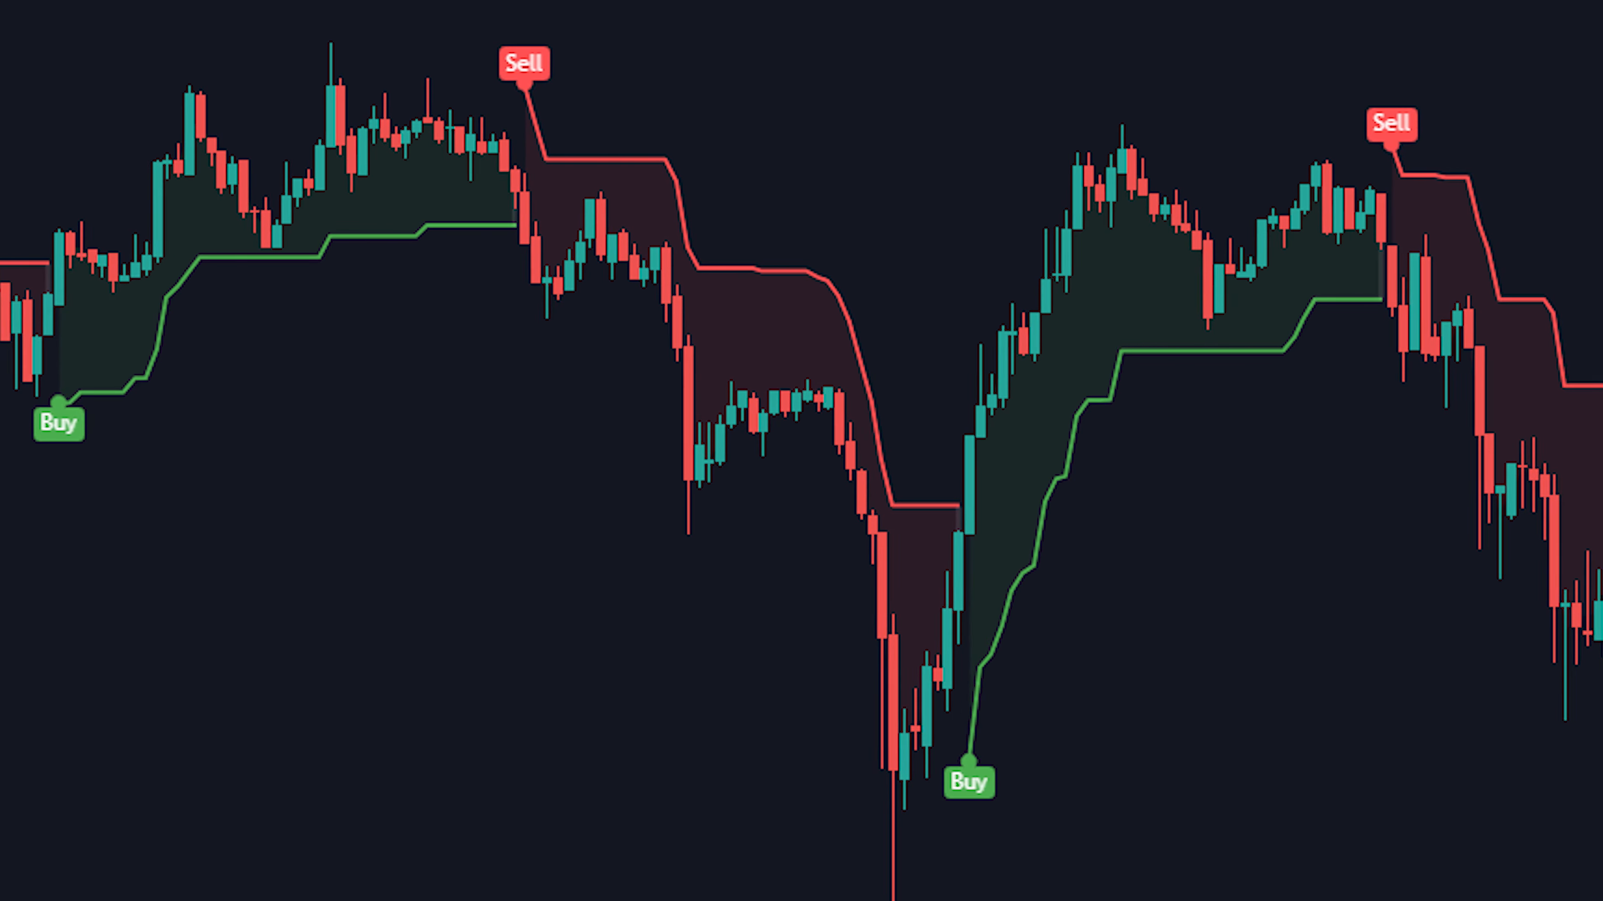
scroll("left", 3)
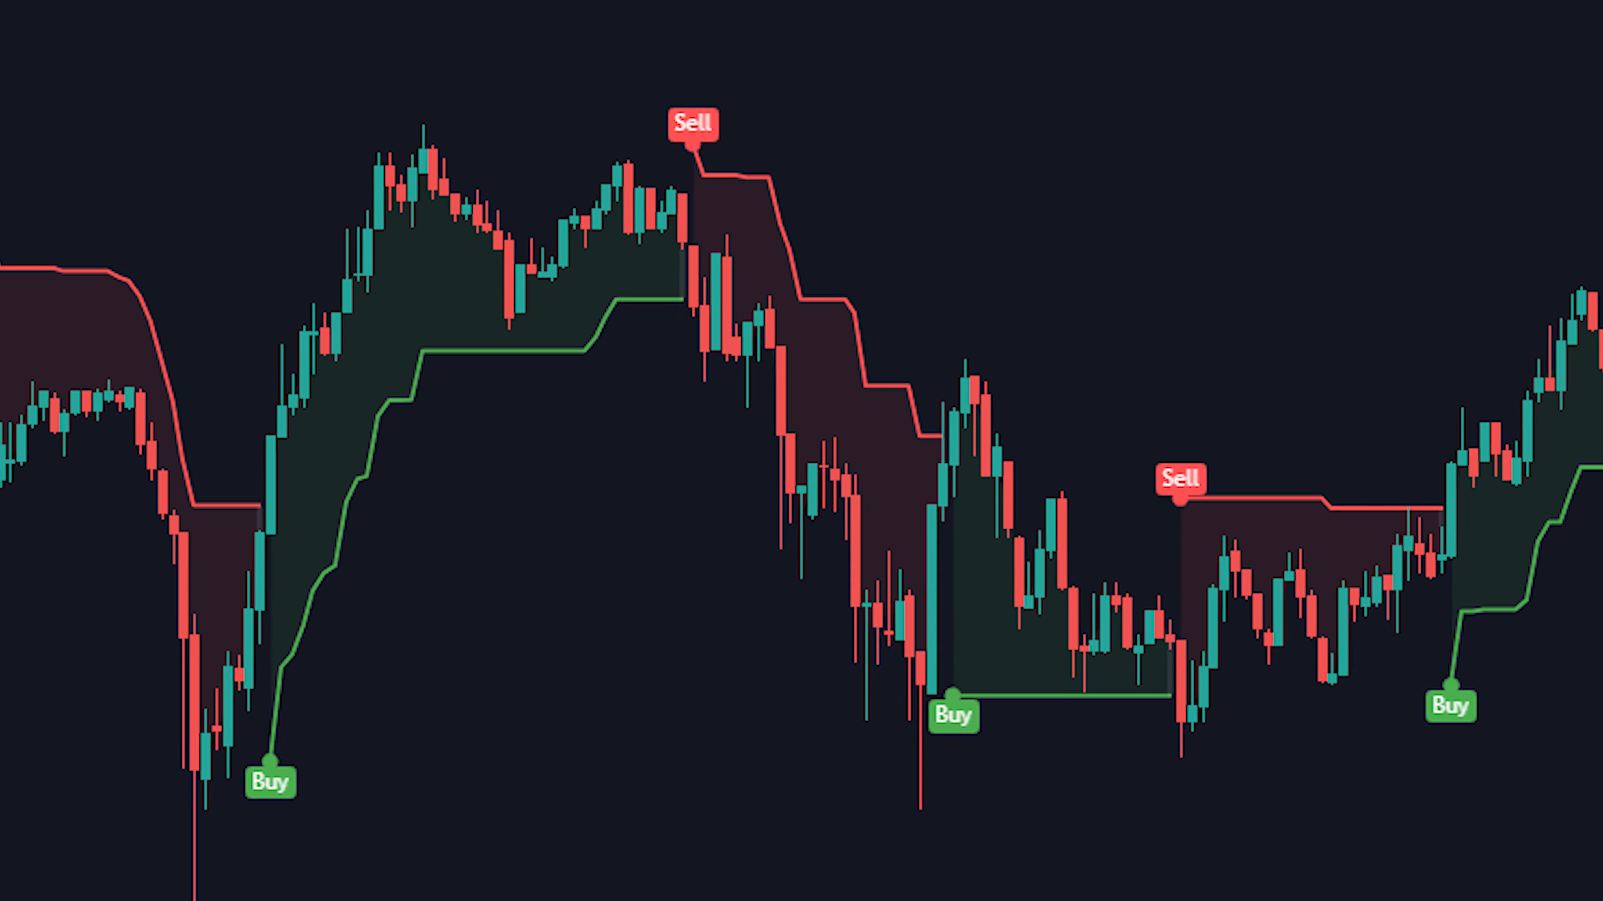